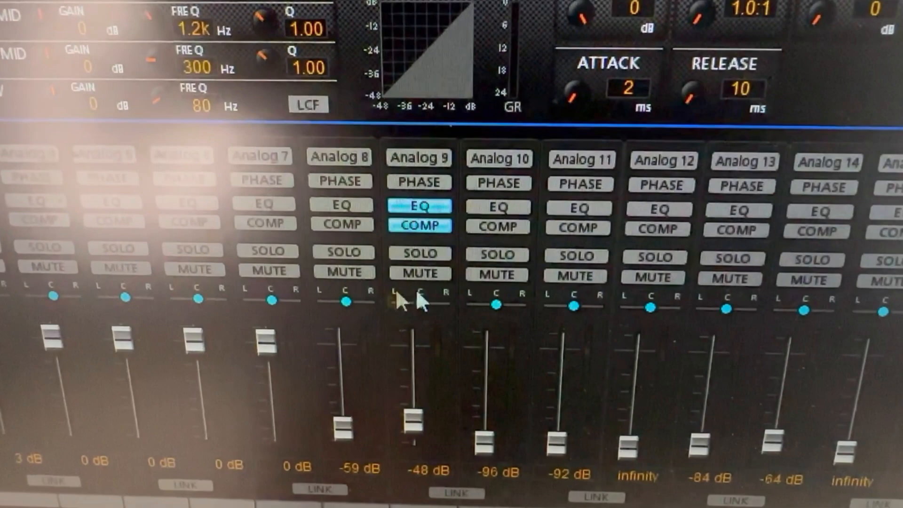
Scroll the mixer right and drag the Analog 12 fader up from infinity to -19 dB
{"action": "scroll", "scroll_direction": "right", "scroll_amount": 3}
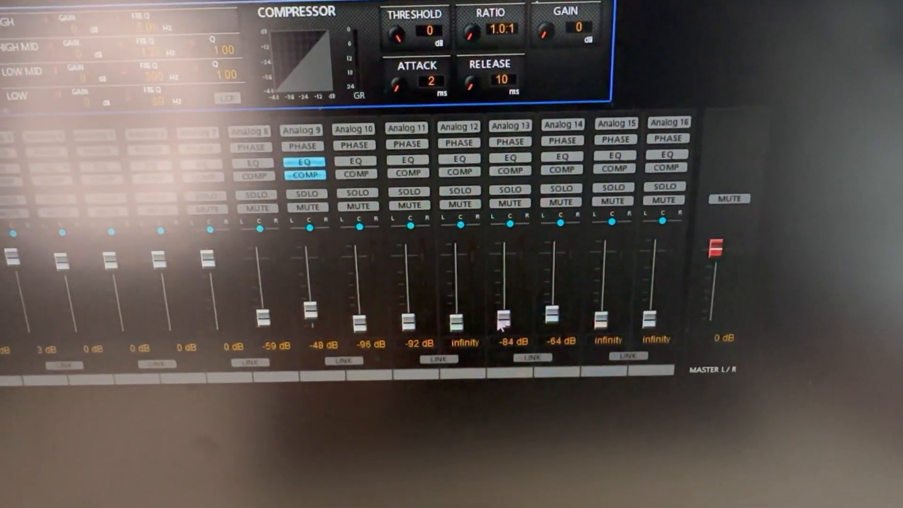
{"action": "left_click_drag", "start_coordinate": [460, 320], "coordinate": [459, 267]}
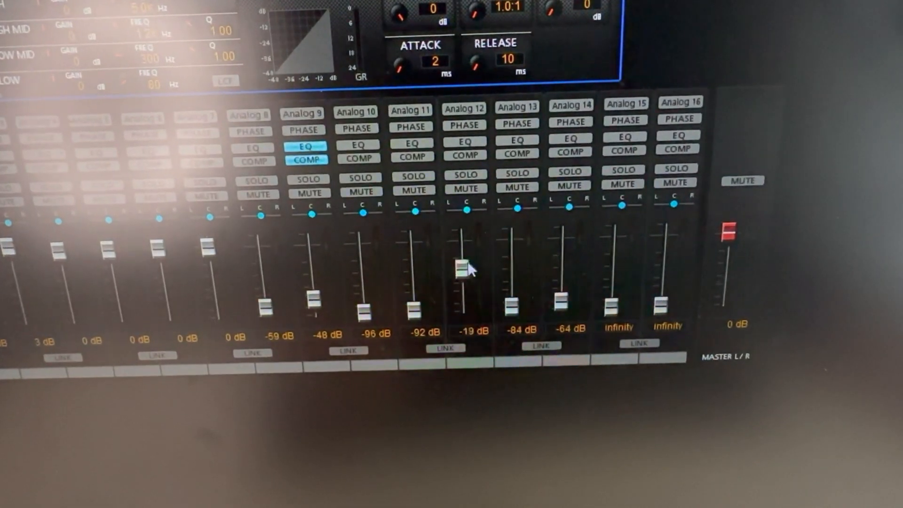